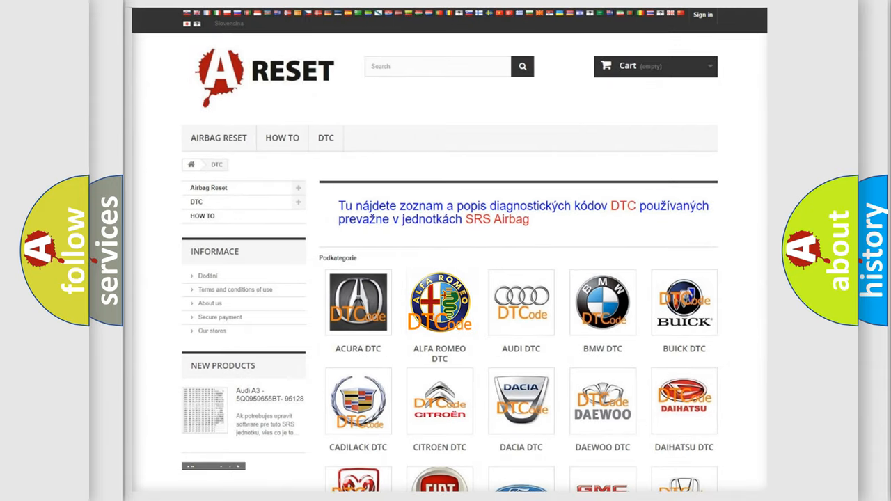
Show the Alfa Romeo trouble code list in the DTC catalogue.
click(440, 302)
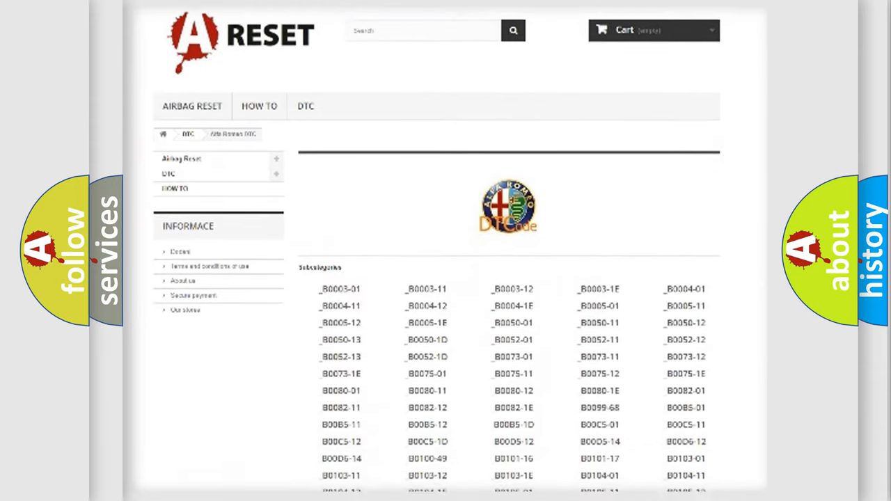
scroll(down, 3)
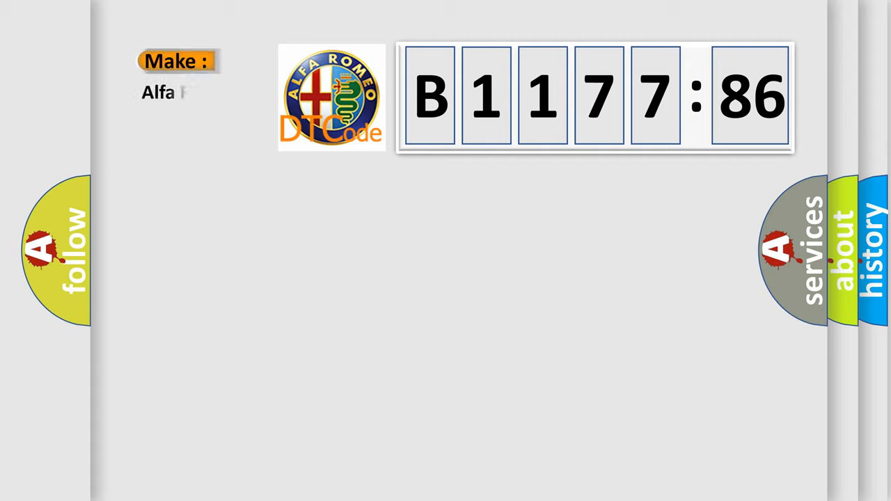
Complete the Make field as 'Alfa Romeo' for trouble code B1177:86.
text(Romeo)
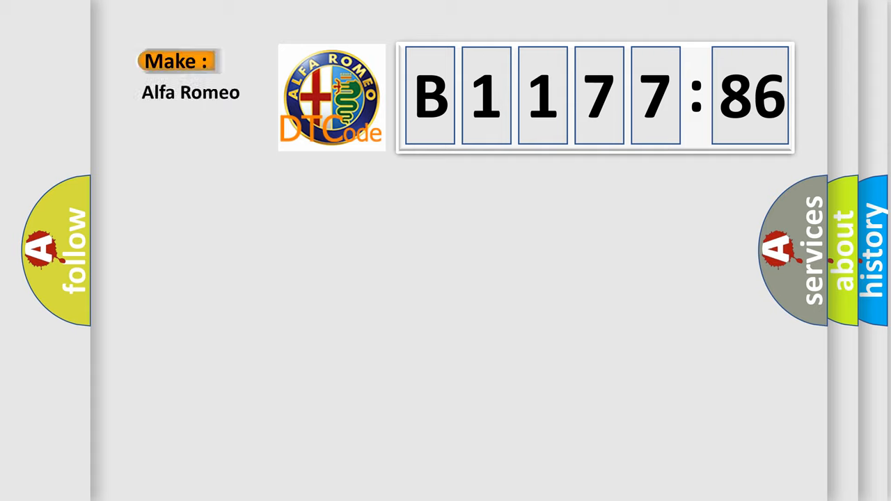